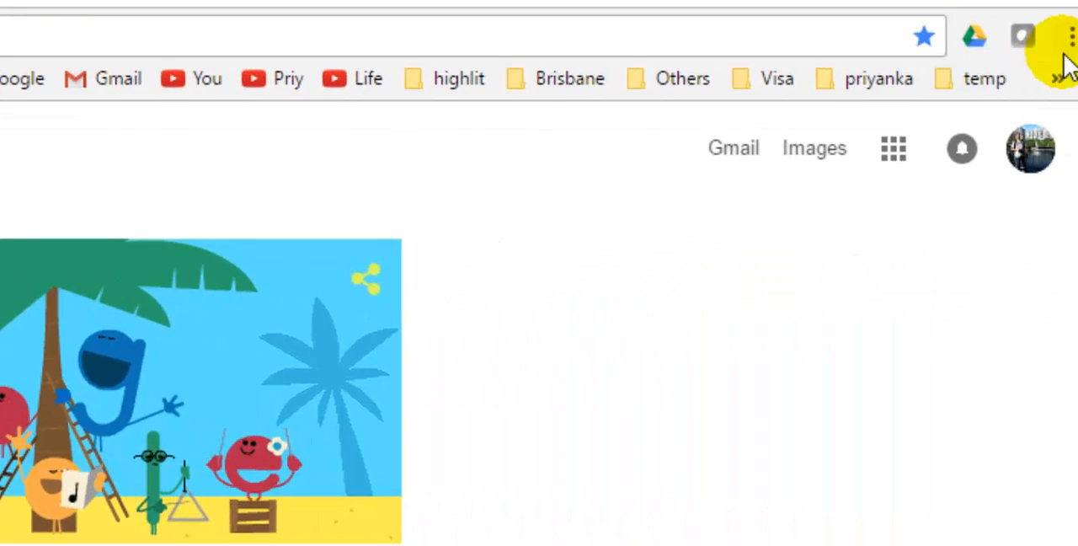
mouse_move(1072, 35)
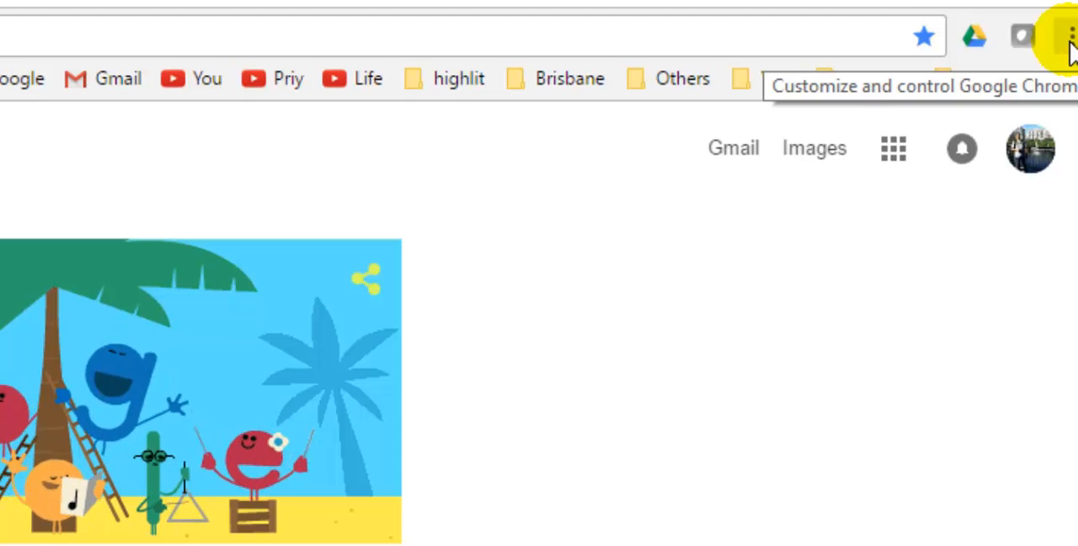
- Reach Chrome's Settings page from the three-dot menu
left_click(1066, 35)
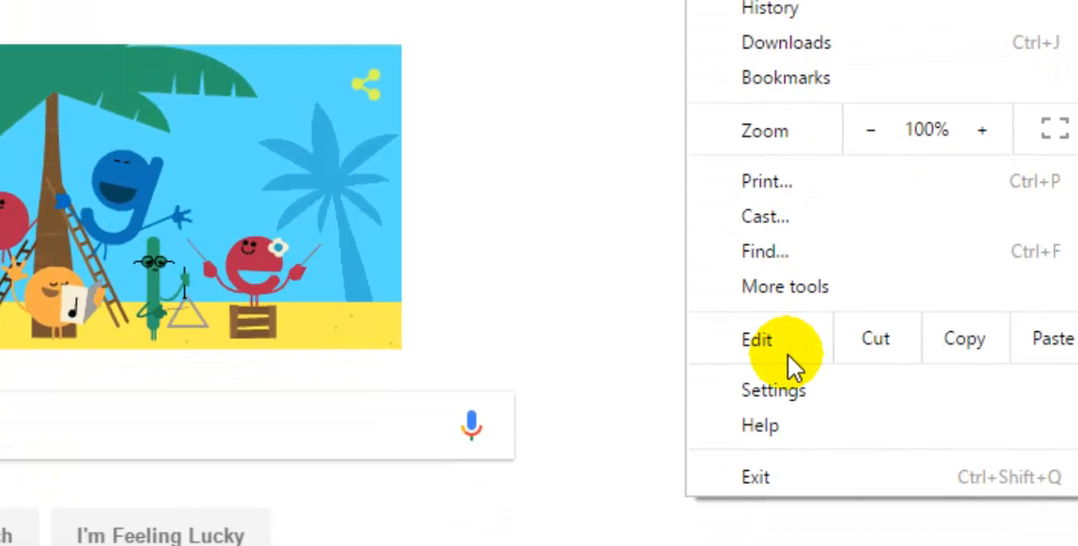
left_click(773, 389)
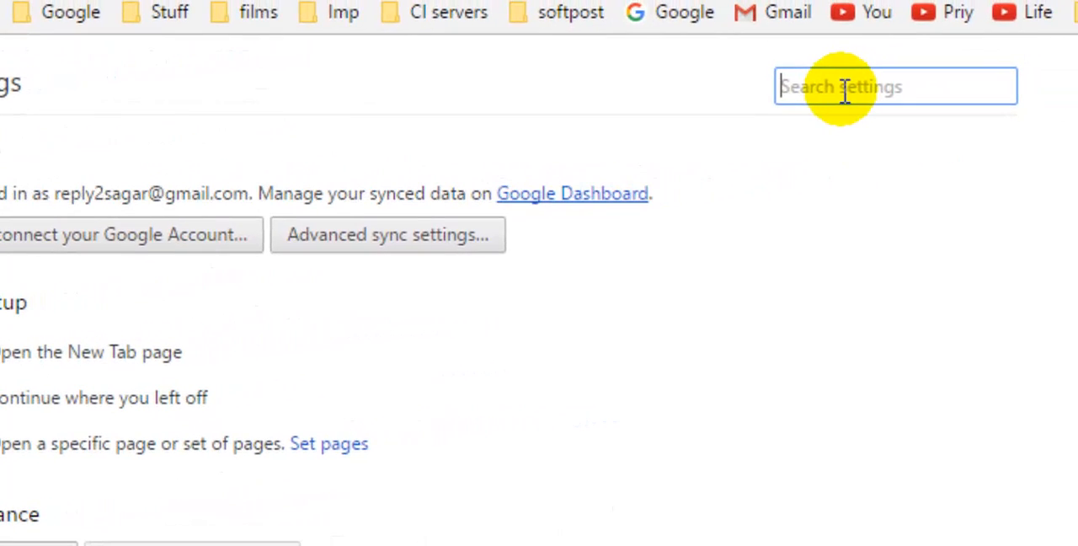
- Filter settings with the search term 'pass' and reach the Passwords and forms section
type("pass")
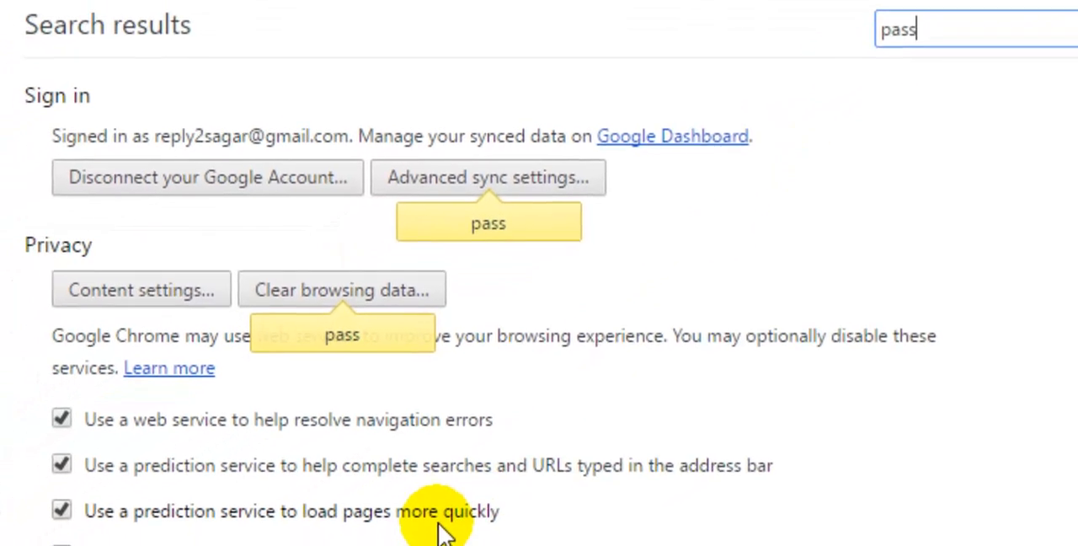
scroll("down", 3)
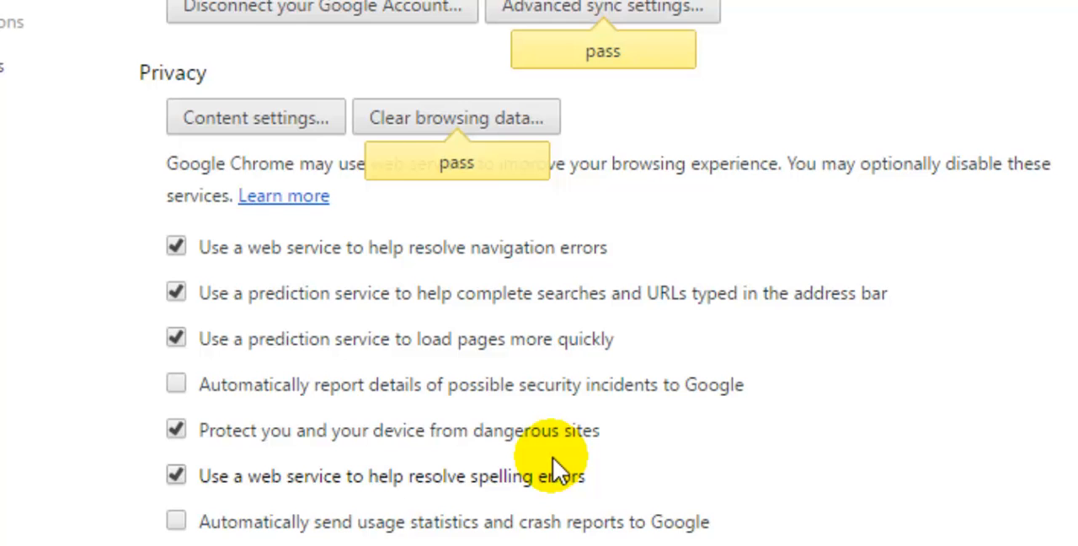
scroll("down", 3)
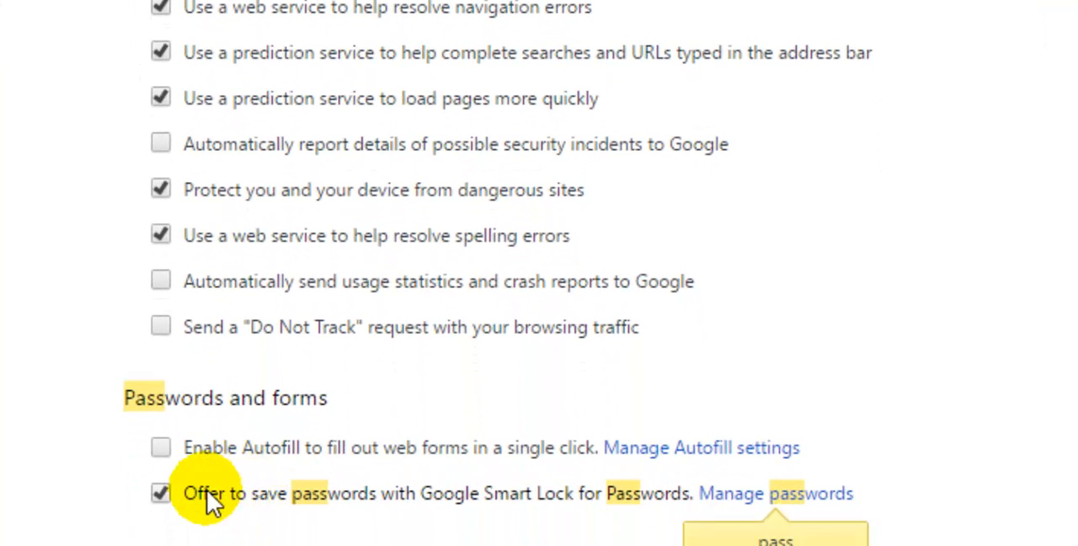
mouse_move(592, 525)
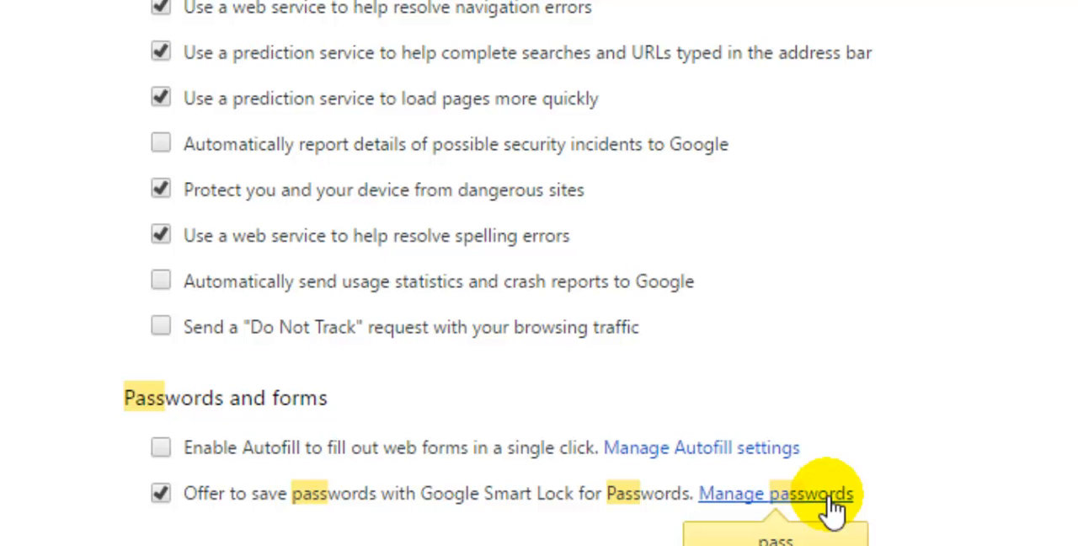
- Show the Passwords dialog via Manage passwords and browse the saved list
left_click(789, 495)
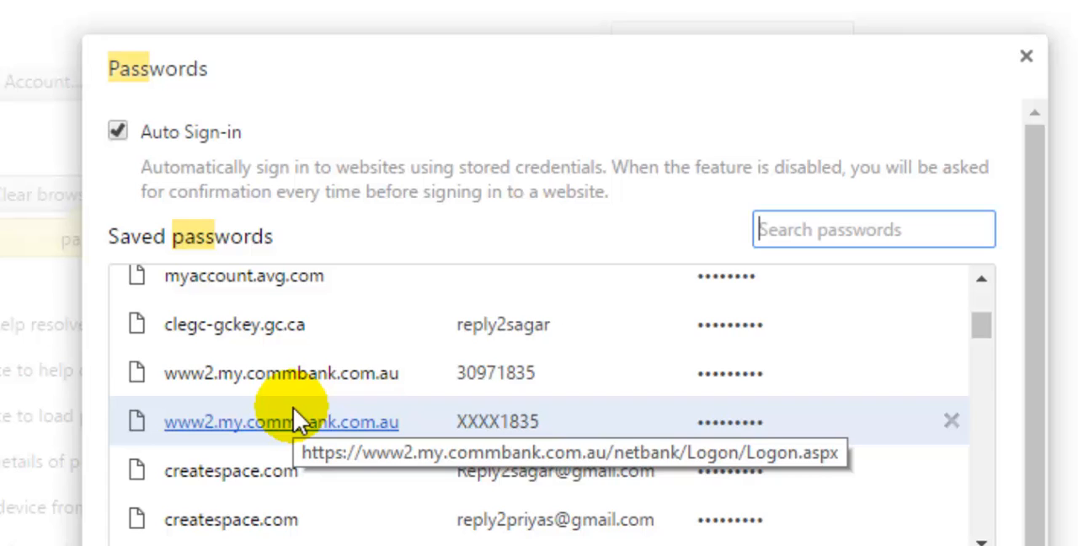
scroll("down", 3)
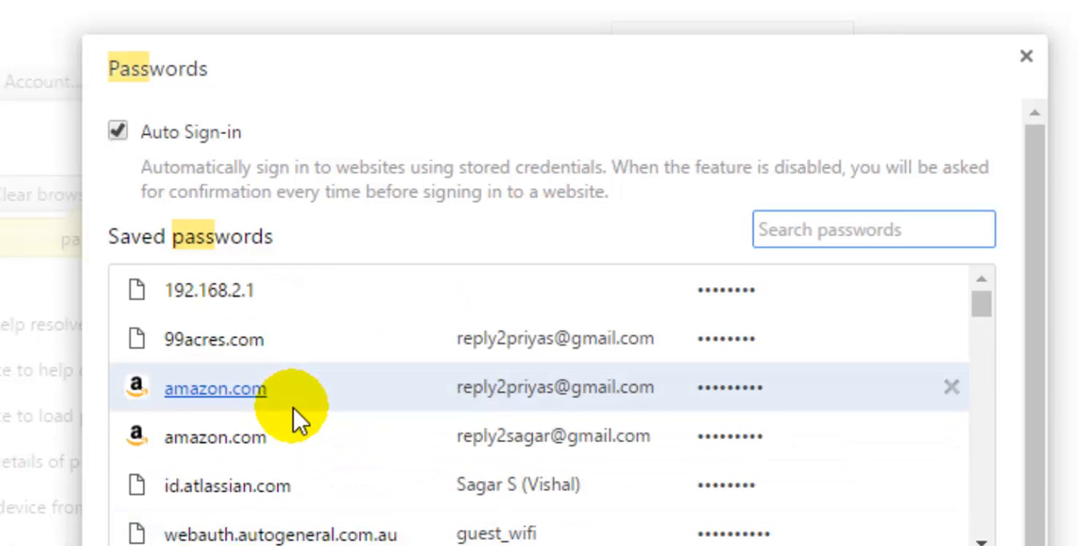
mouse_move(216, 379)
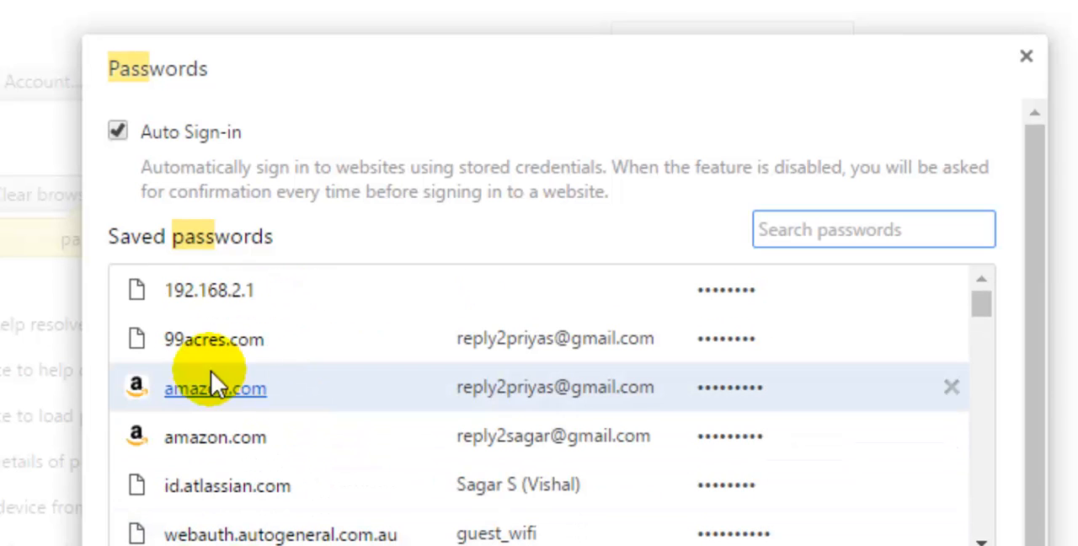
mouse_move(222, 485)
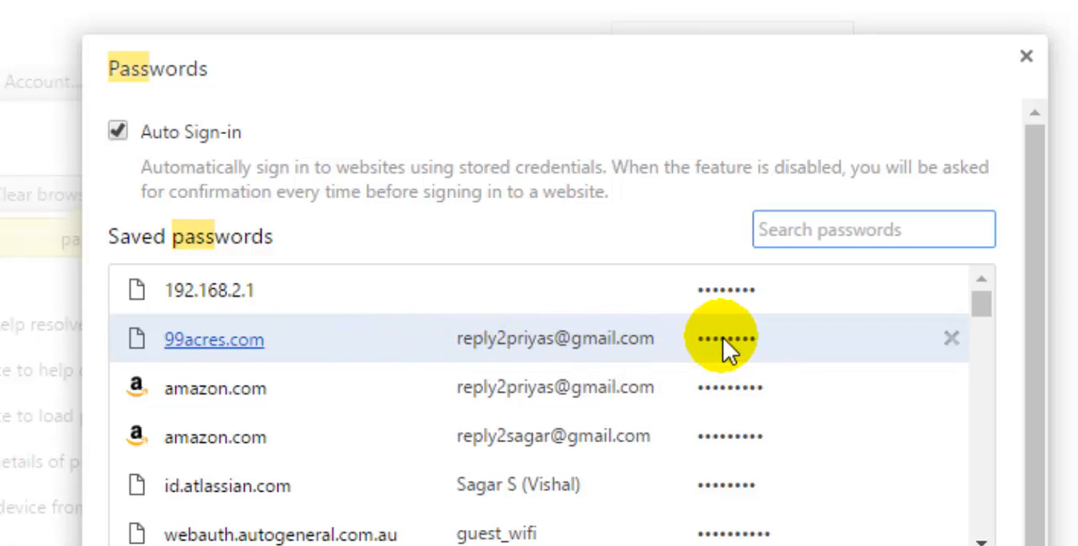
- Select the 99acres.com row to expose its password field and Show button
left_click(873, 229)
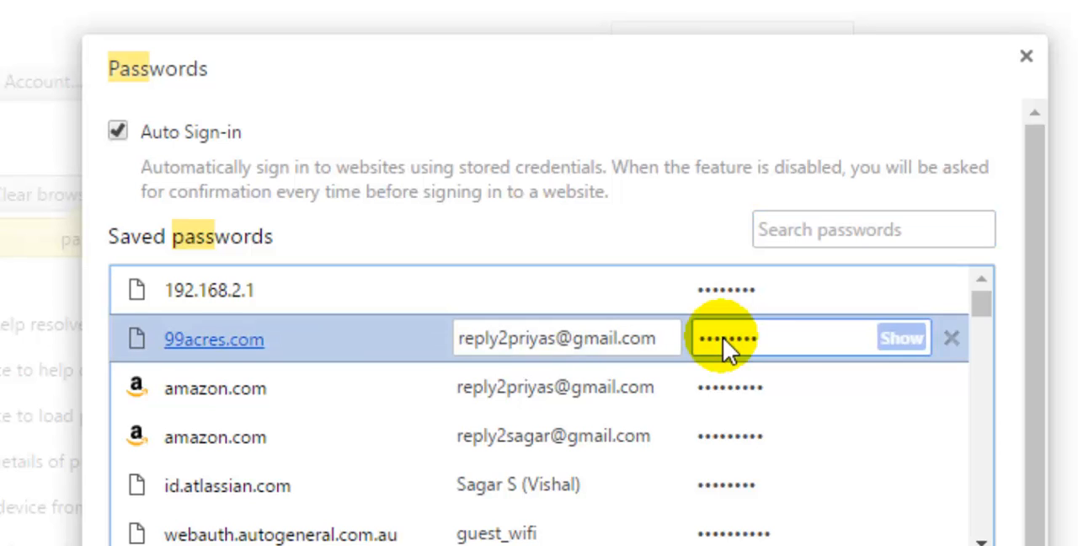
mouse_move(900, 340)
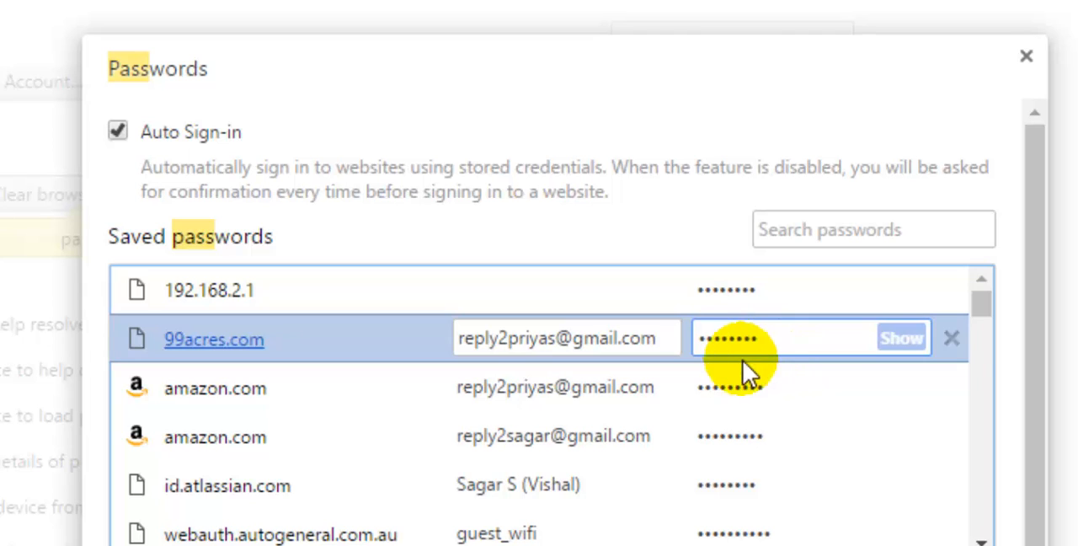
mouse_move(750, 362)
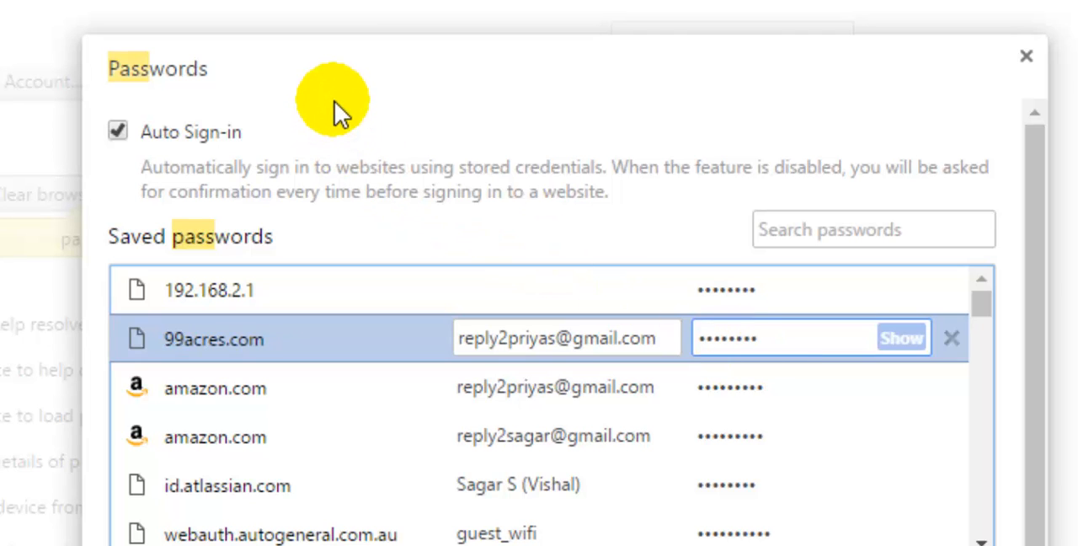
mouse_move(347, 81)
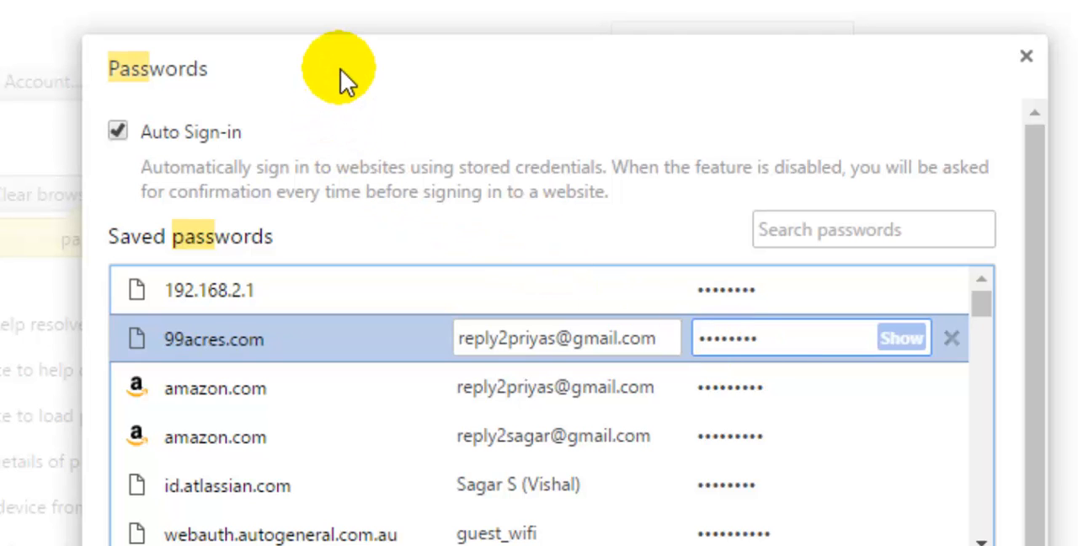